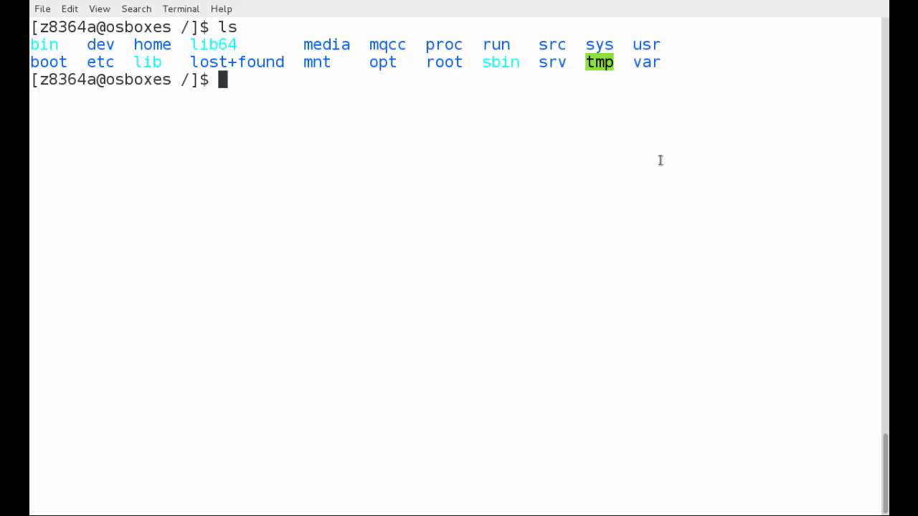
{"action": "mouse_move", "coordinate": [586, 153]}
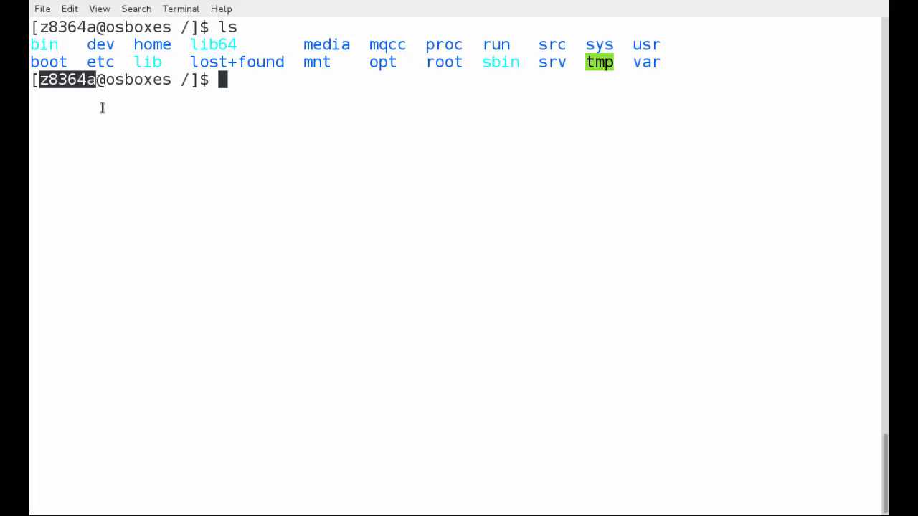
{"action": "mouse_move", "coordinate": [329, 218]}
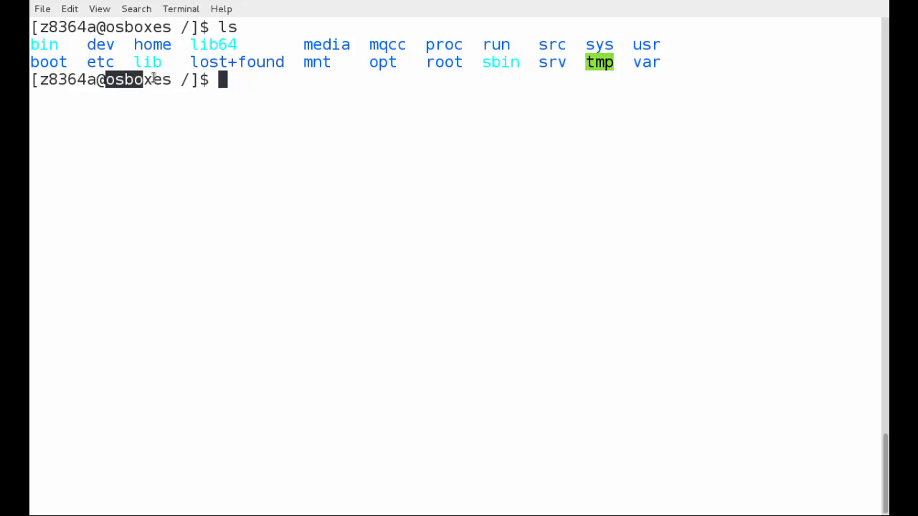
{"action": "mouse_move", "coordinate": [495, 293]}
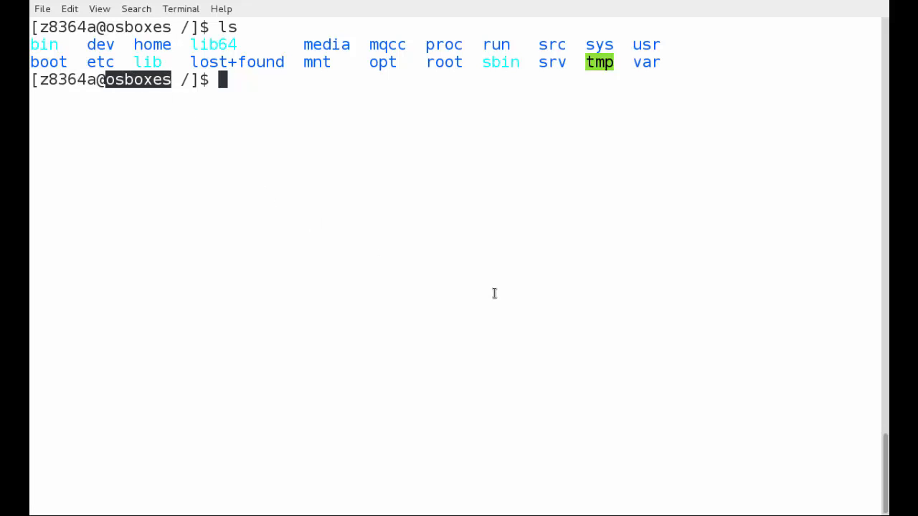
{"action": "mouse_move", "coordinate": [259, 79]}
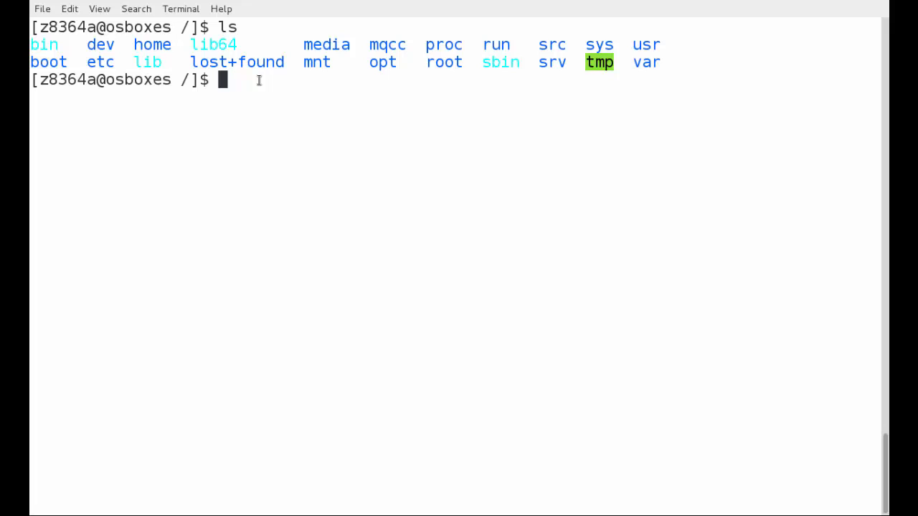
Run docker to print its command list, then clear the terminal screen.
{"action": "type", "text": "do"}
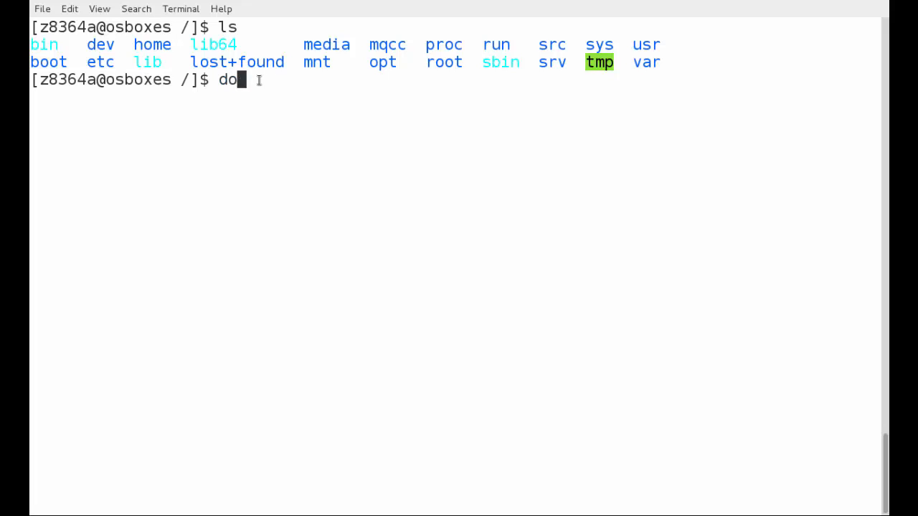
{"action": "type", "text": "cker"}
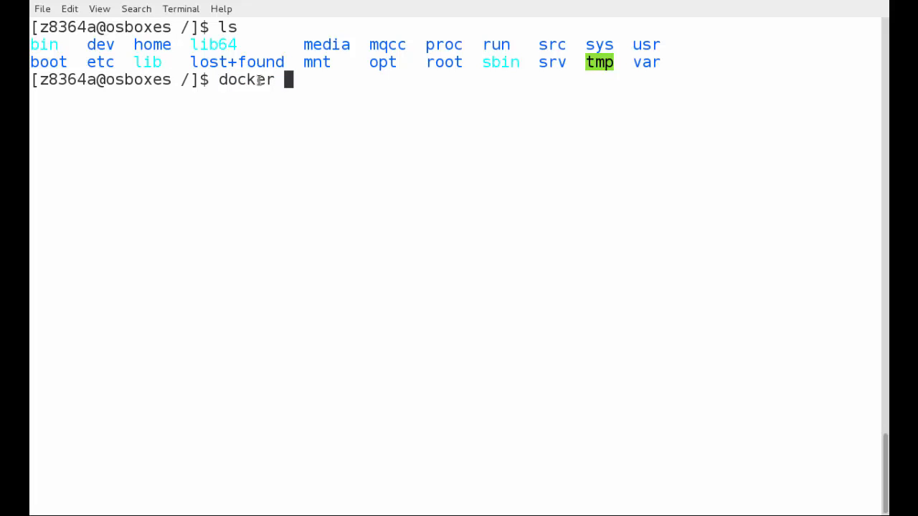
{"action": "key", "text": "Return"}
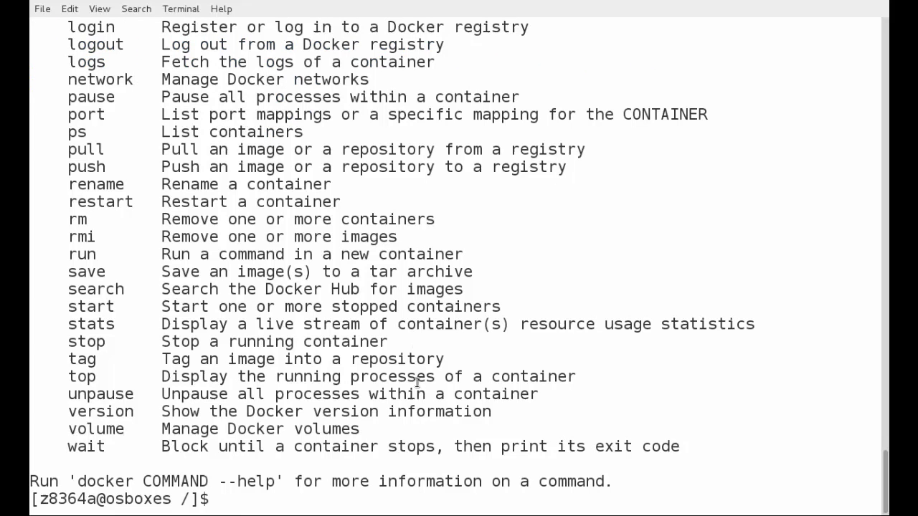
{"action": "type", "text": "clear"}
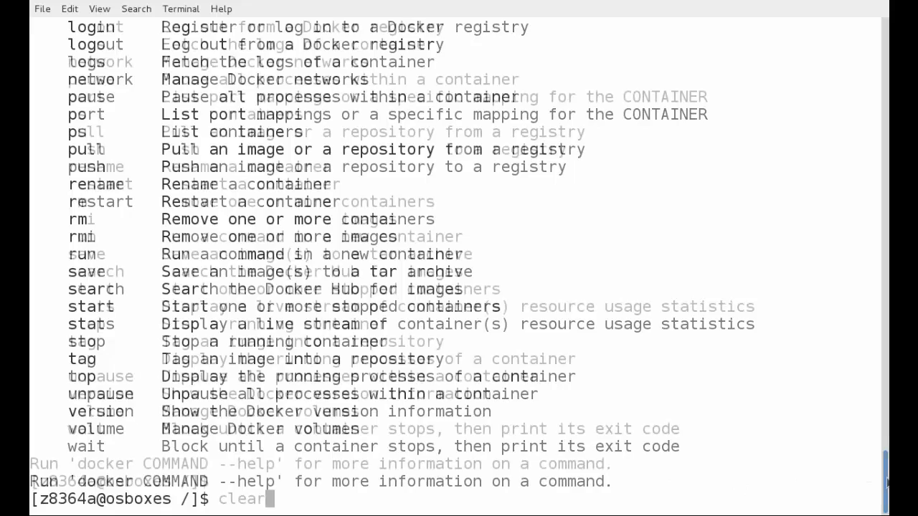
{"action": "key", "text": "Return"}
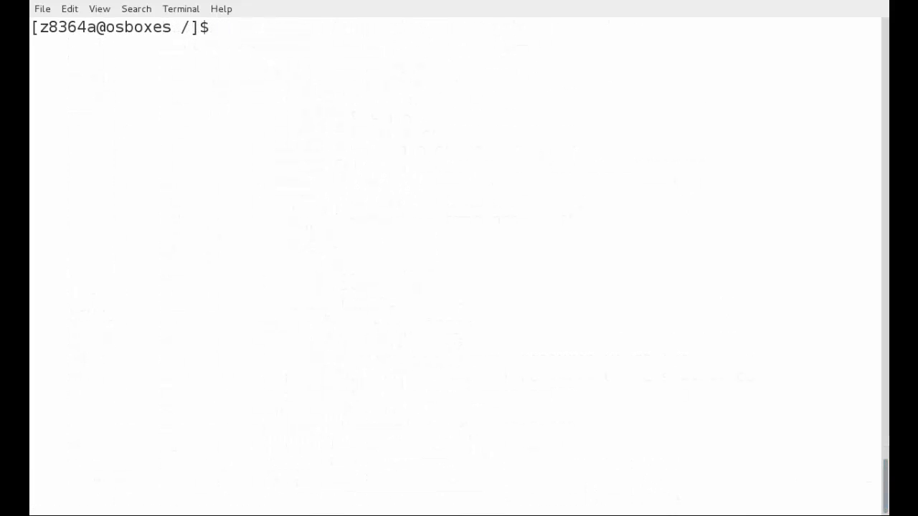
Show the docker ps --help options, then list running containers with docker ps.
{"action": "type", "text": "docker"}
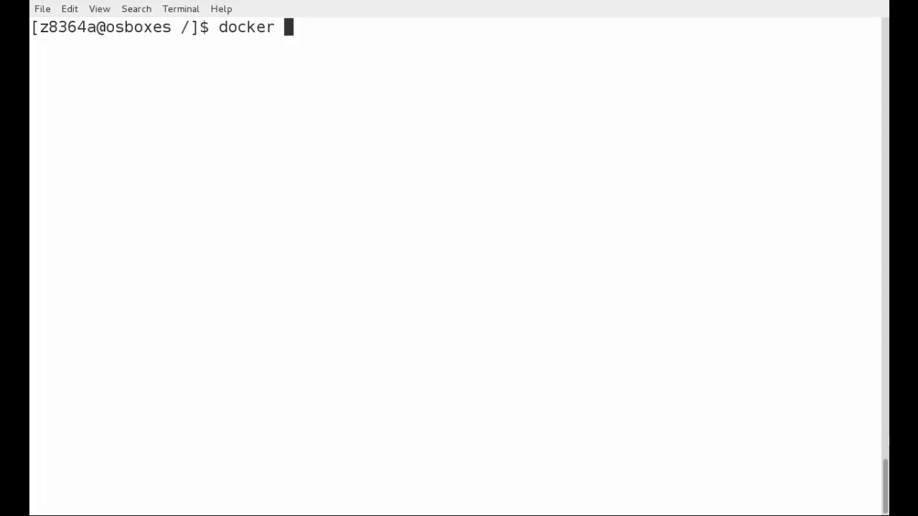
{"action": "type", "text": "ps"}
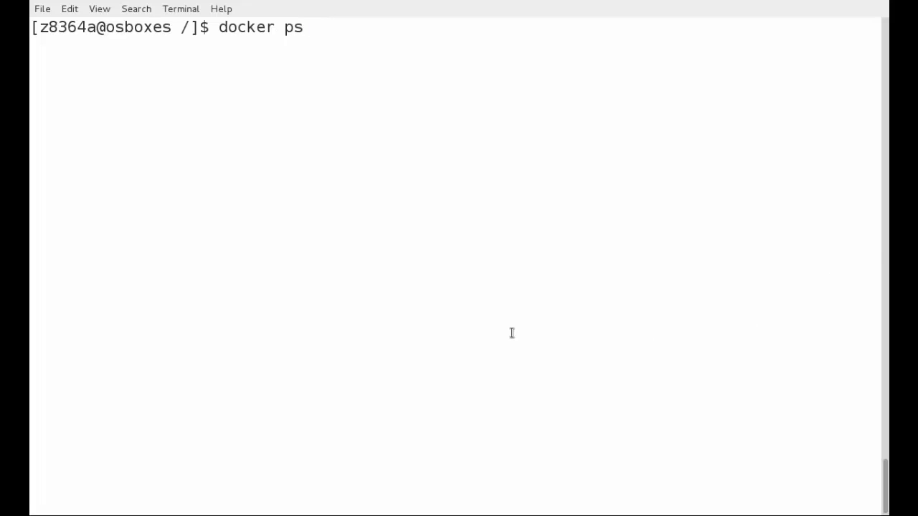
{"action": "type", "text": "--h"}
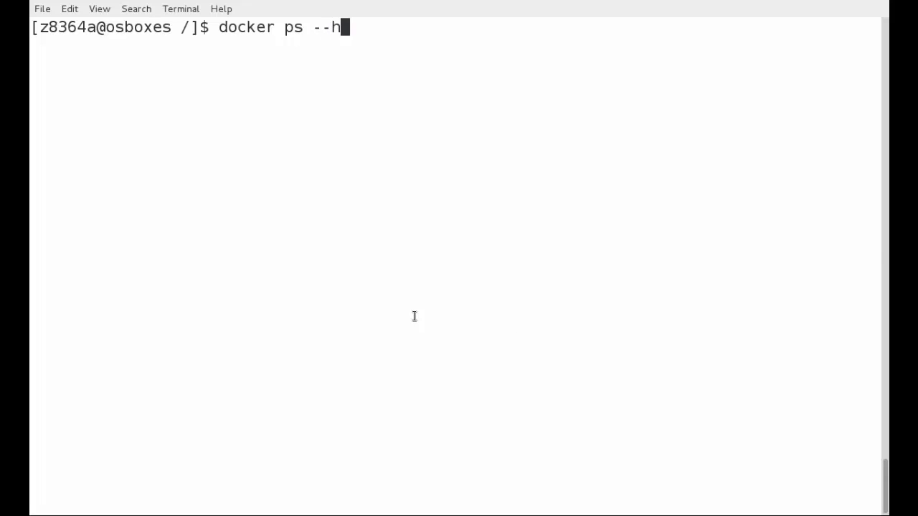
{"action": "key", "text": "Return"}
{"action": "type", "text": "docker ps"}
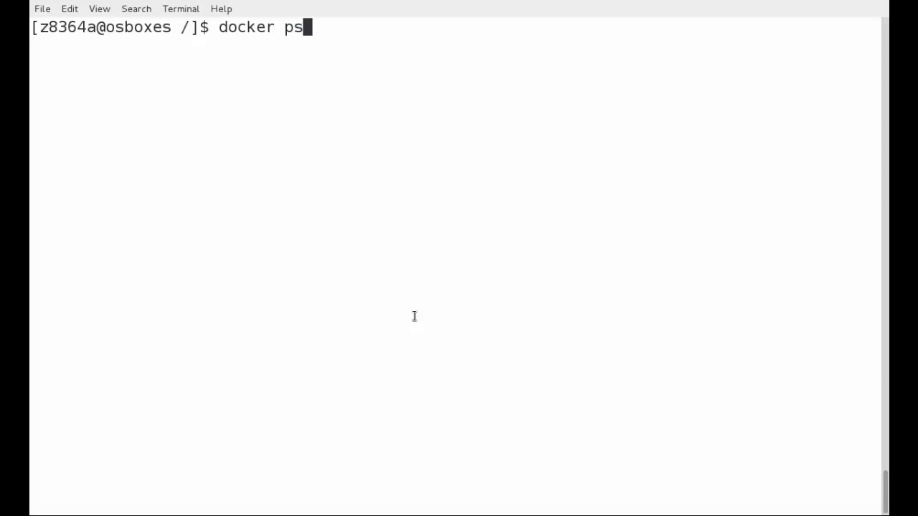
{"action": "key", "text": "Return"}
{"action": "type", "text": "d"}
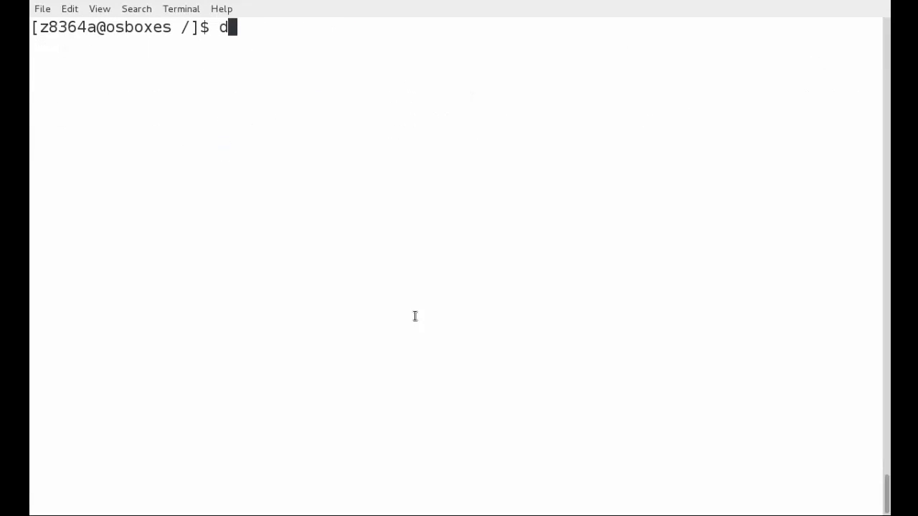
Run docker images to list the locally stored Docker images.
{"action": "type", "text": "ocker image"}
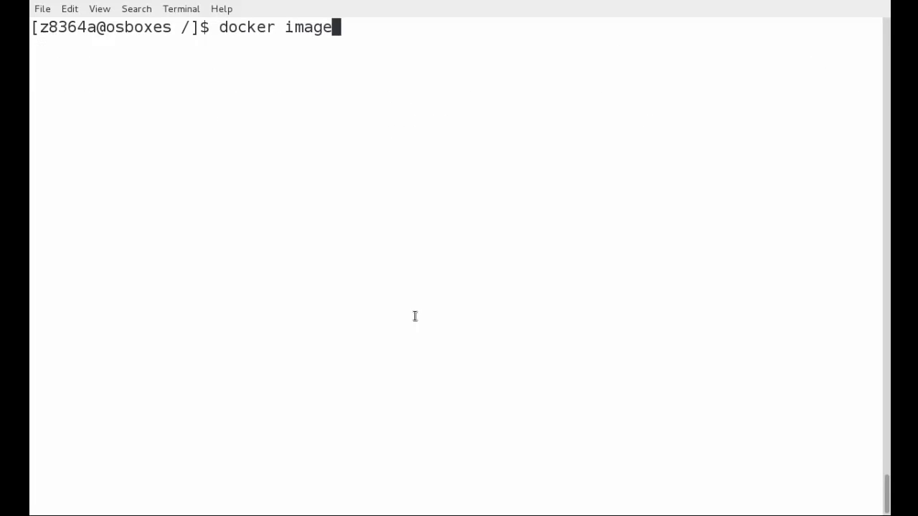
{"action": "key", "text": "Return"}
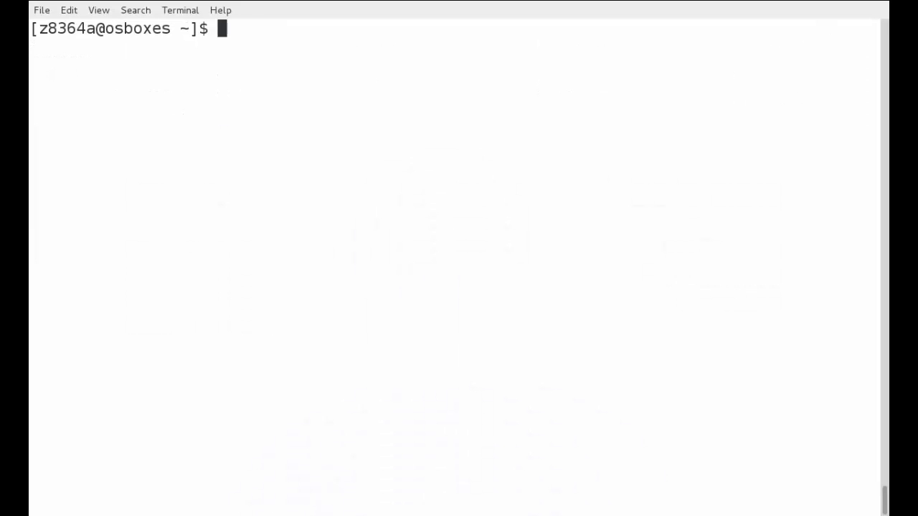
{"action": "mouse_move", "coordinate": [804, 72]}
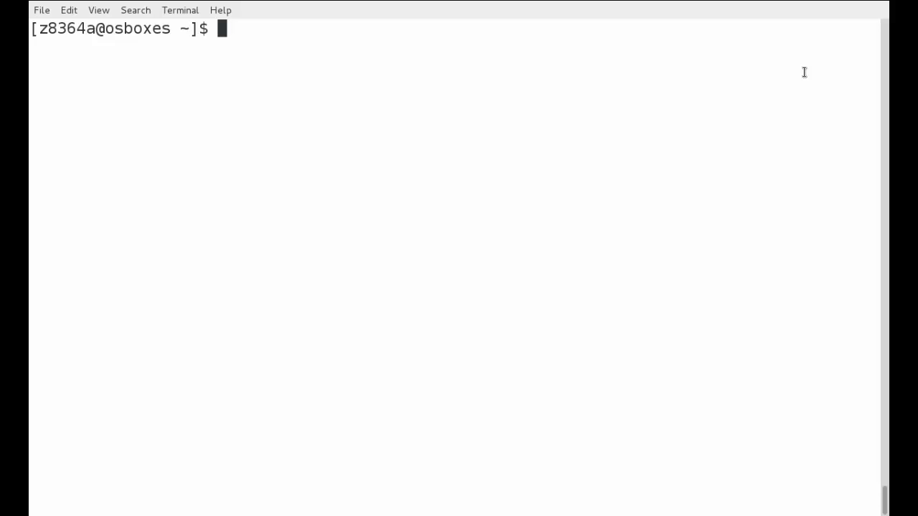
Launch an interactive container with docker run -it centos and highlight root in its prompt.
{"action": "type", "text": "docker"}
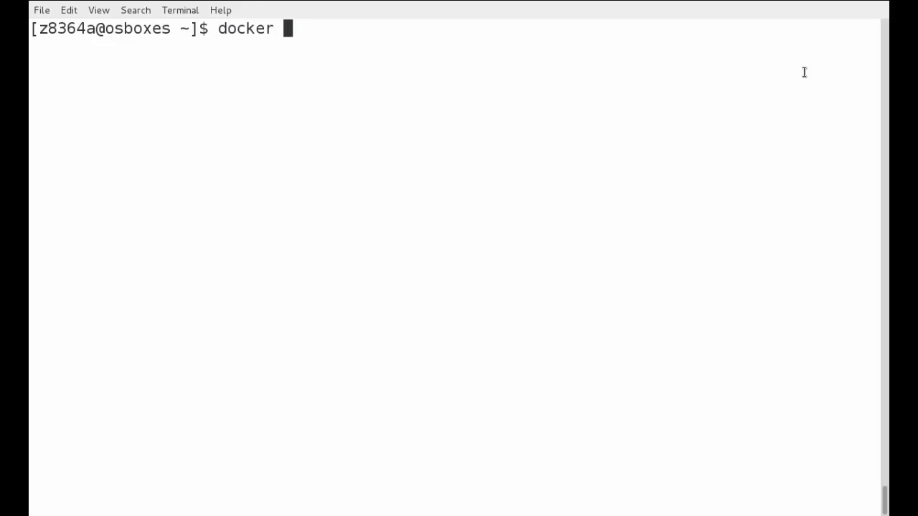
{"action": "type", "text": "run"}
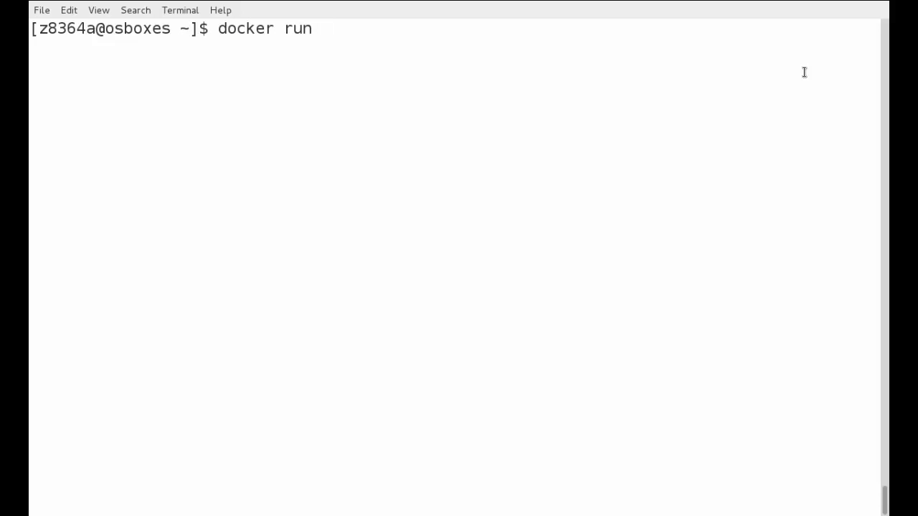
{"action": "type", "text": "-it centos"}
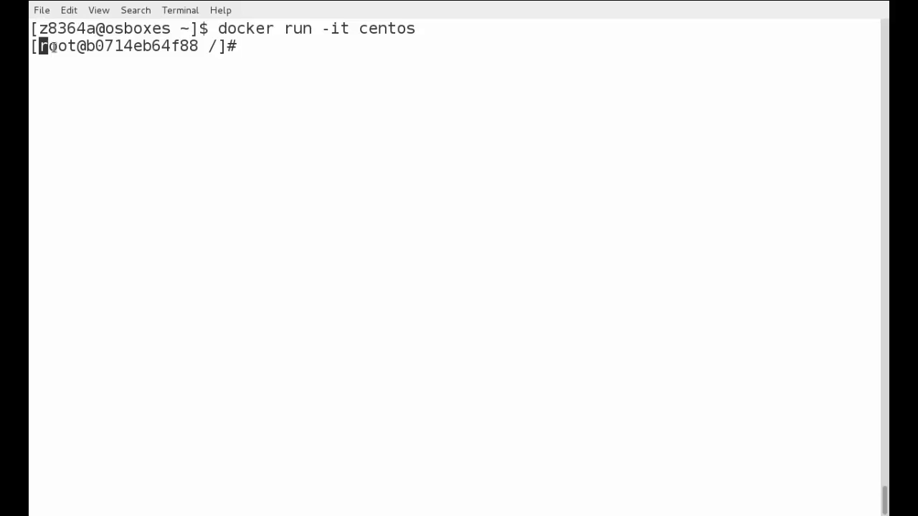
{"action": "double_click", "coordinate": [58, 46]}
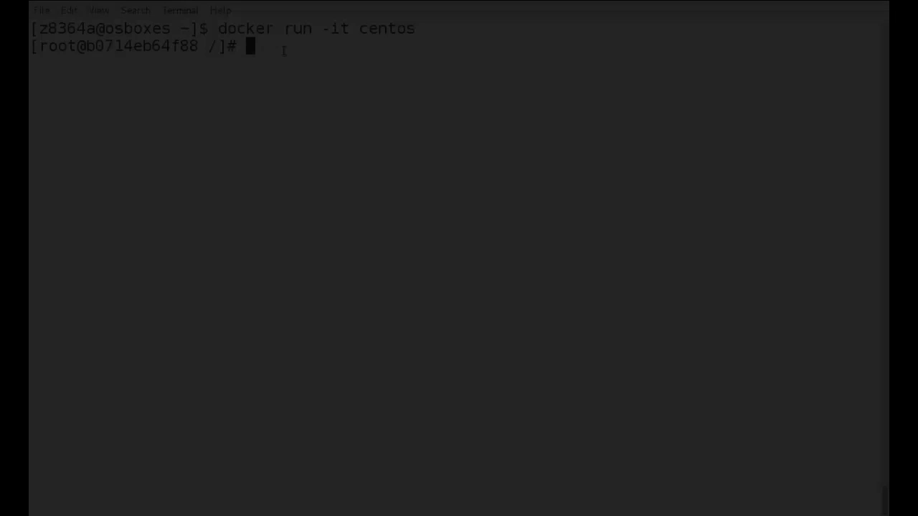
Confirm g++ and java -version report command not found, then exit the container.
{"action": "type", "text": "g"}
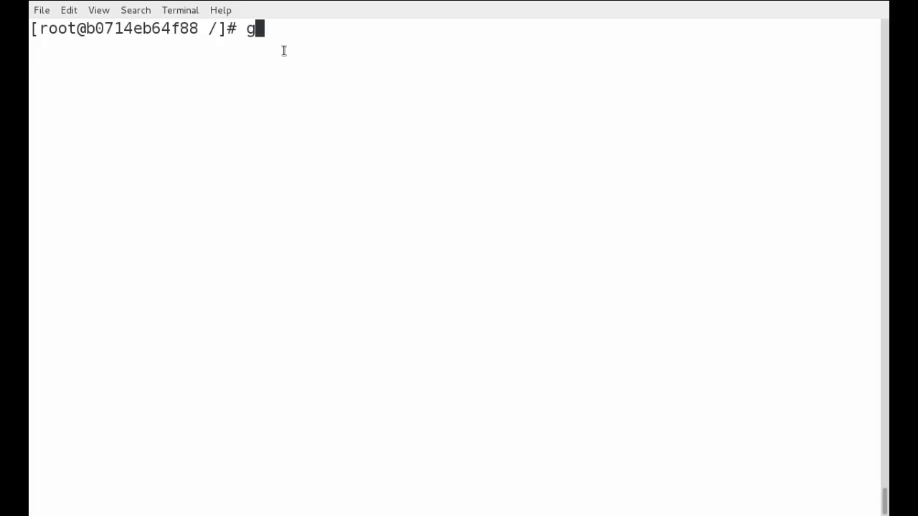
{"action": "key", "text": "Return"}
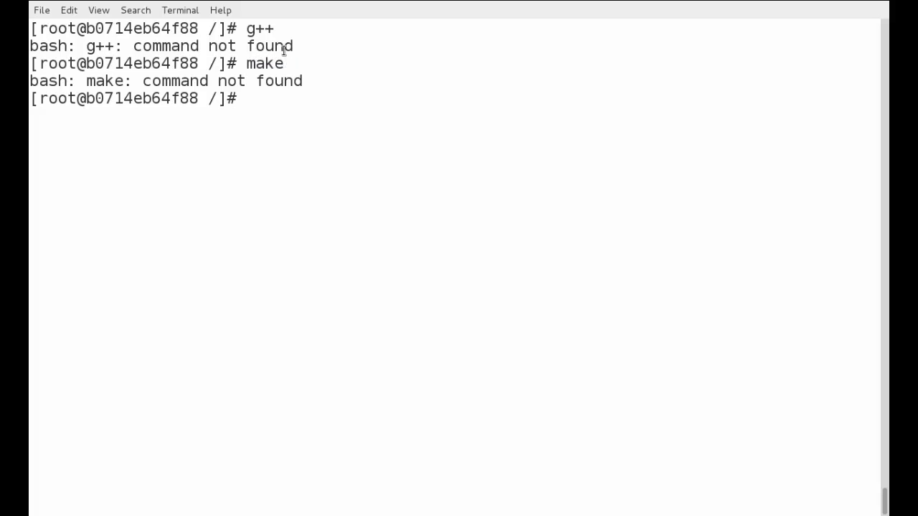
{"action": "type", "text": "ja"}
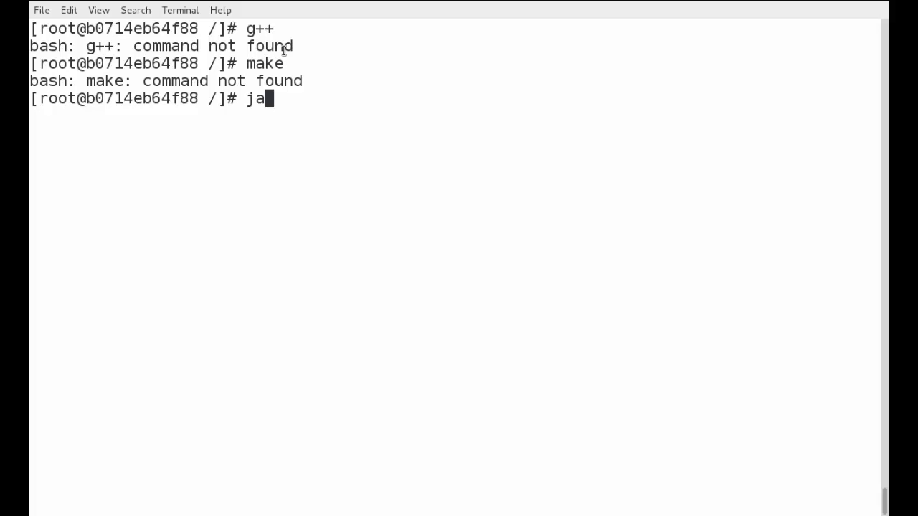
{"action": "type", "text": "va -version"}
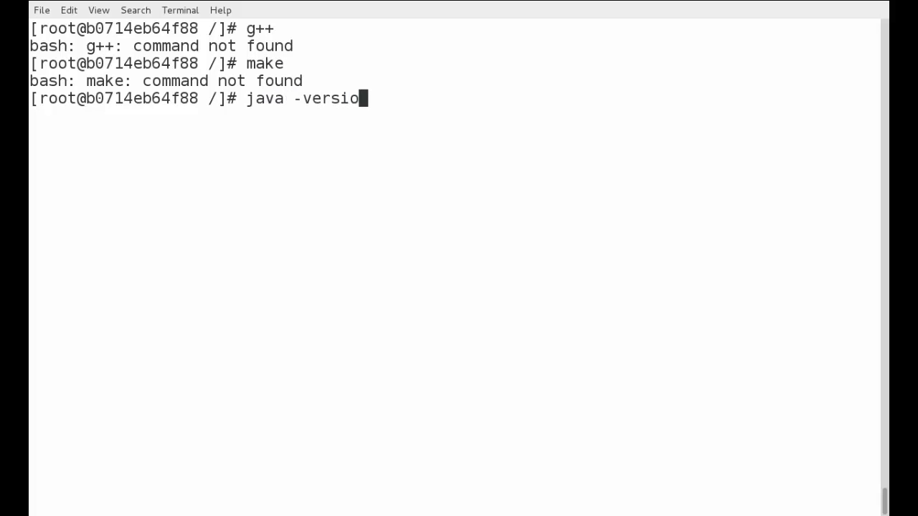
{"action": "key", "text": "Return"}
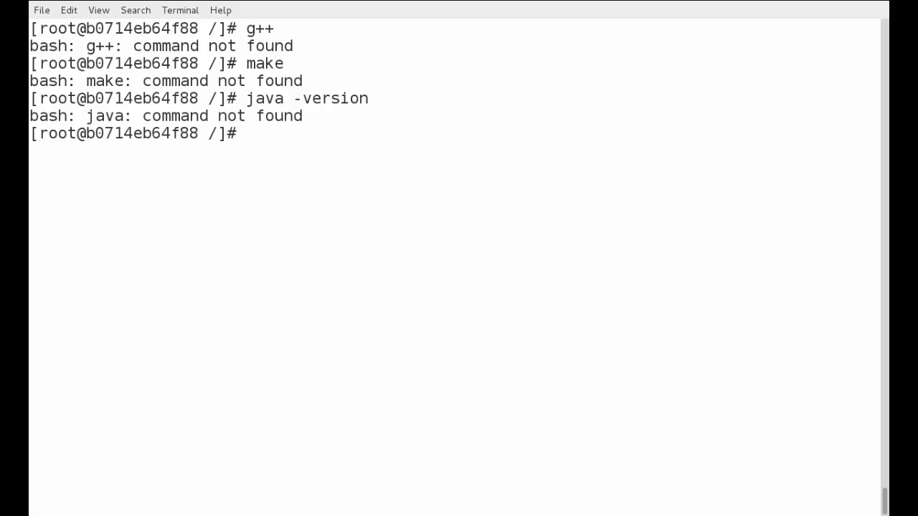
{"action": "type", "text": "e"}
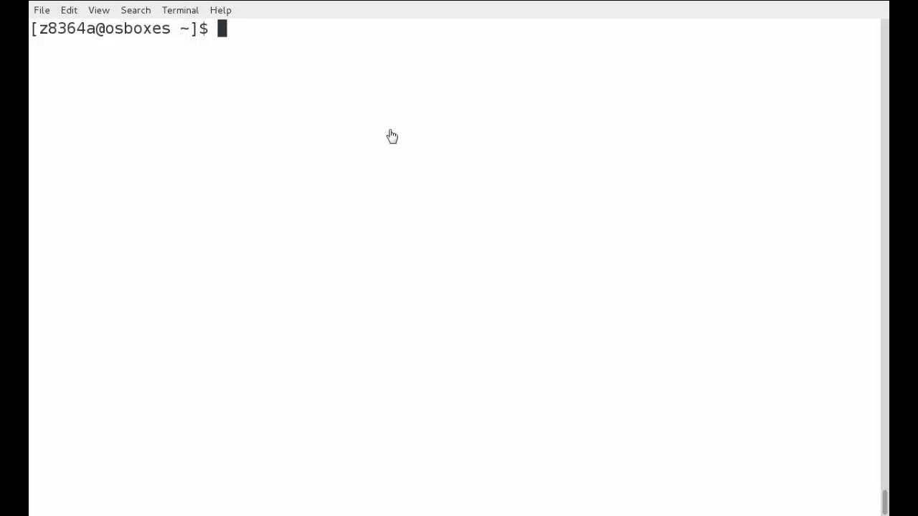
{"action": "mouse_move", "coordinate": [390, 130]}
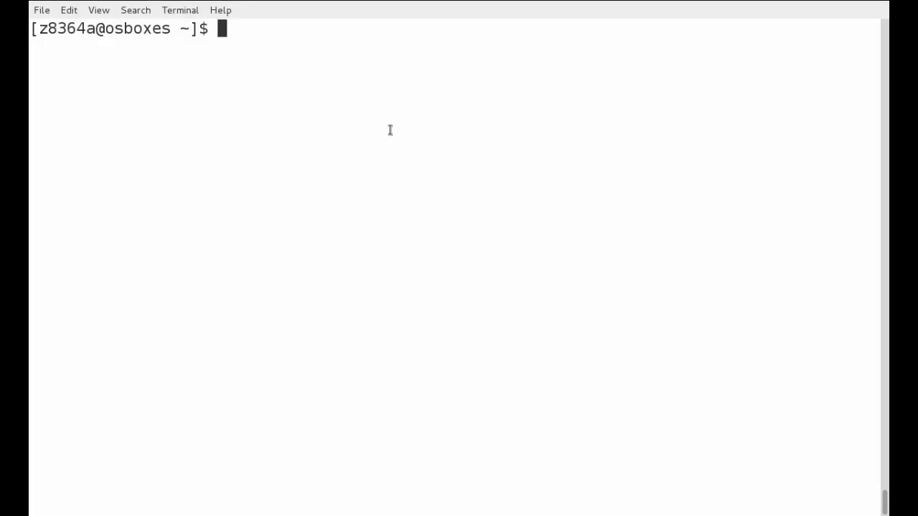
Launch an interactive drcreager/dev container with docker run -it drcreager/dev.
{"action": "type", "text": "docker"}
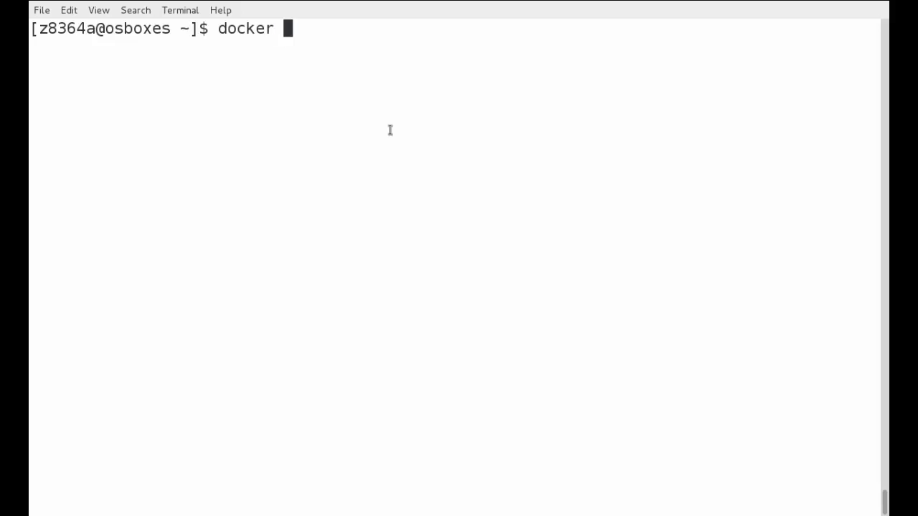
{"action": "type", "text": "run -"}
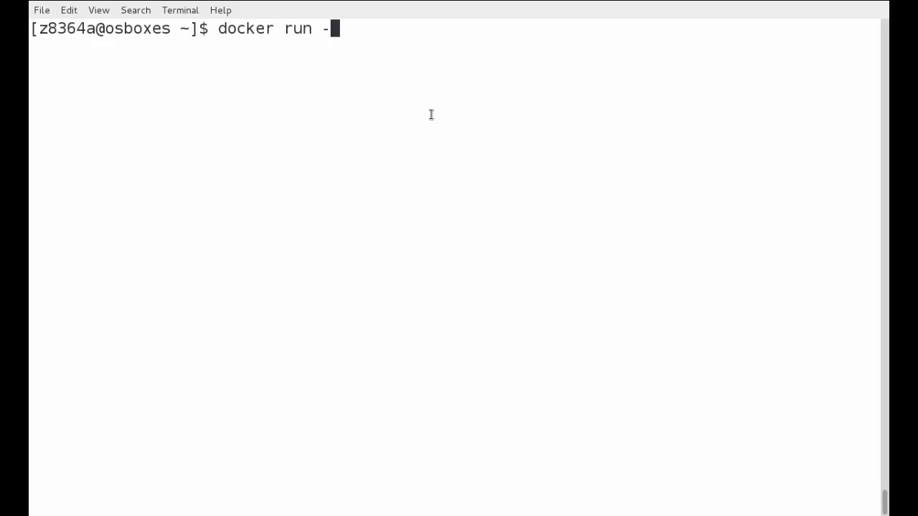
{"action": "type", "text": "i"}
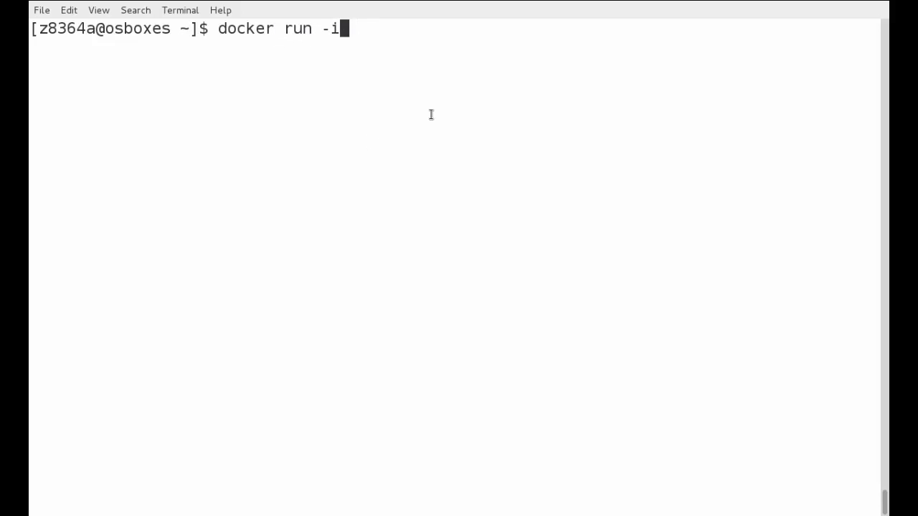
{"action": "type", "text": "t drcre"}
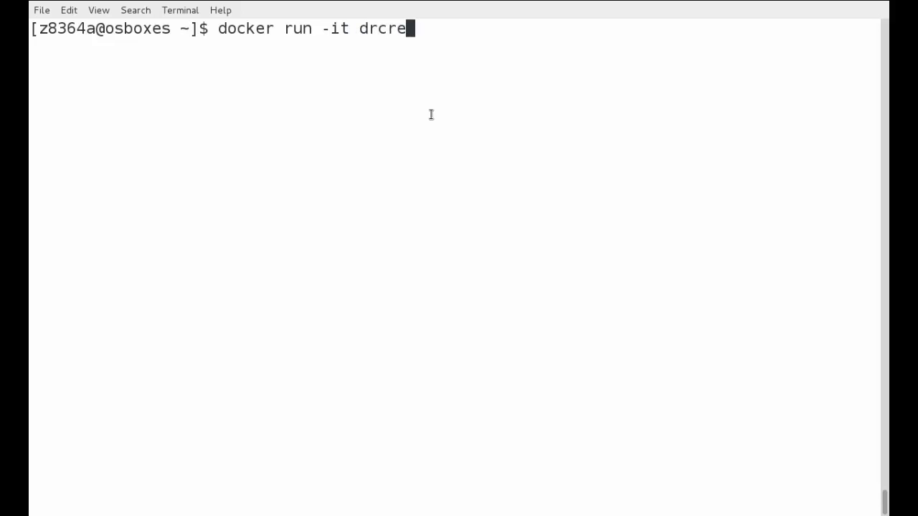
{"action": "type", "text": "ager/dev"}
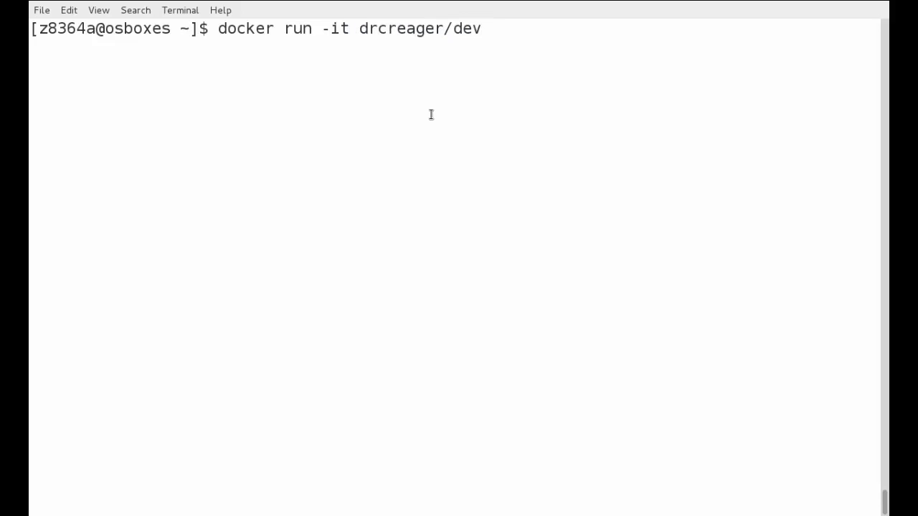
{"action": "key", "text": "Return"}
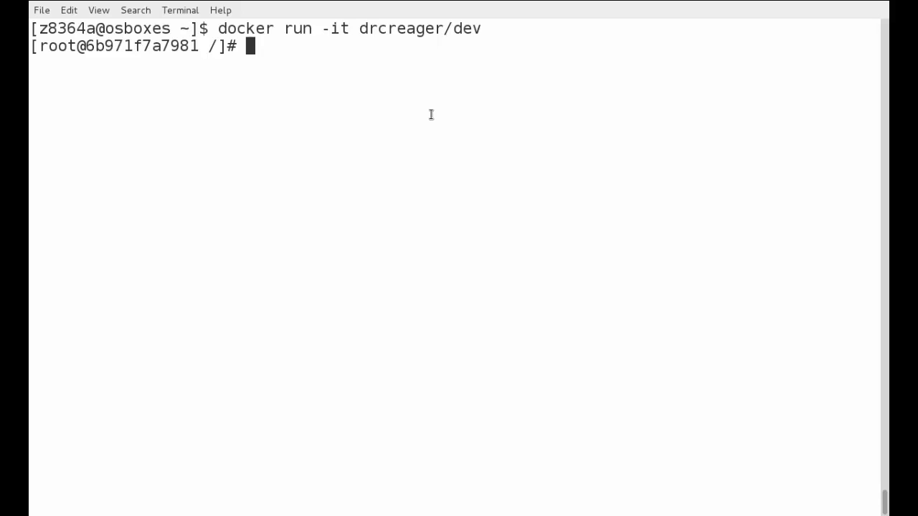
List root folders with ls and confirm g++ and make both respond.
{"action": "type", "text": "ls"}
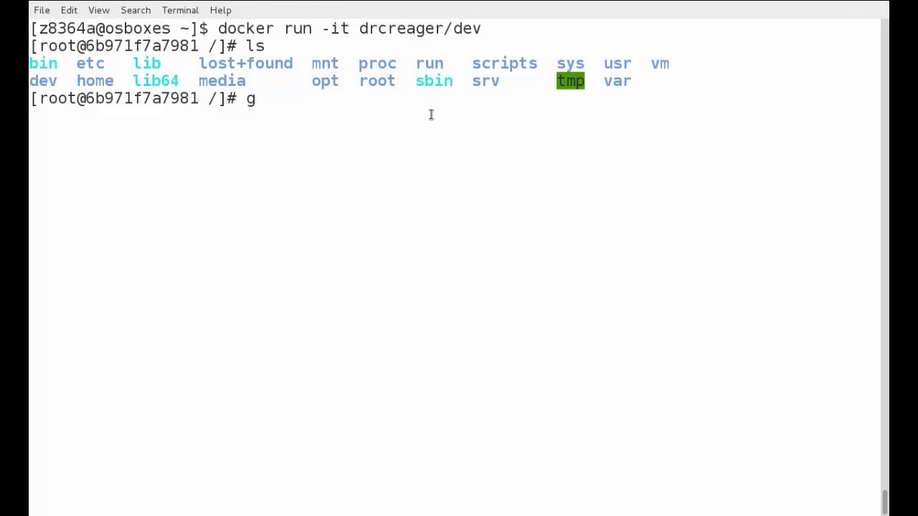
{"action": "type", "text": "++"}
{"action": "key", "text": "Return"}
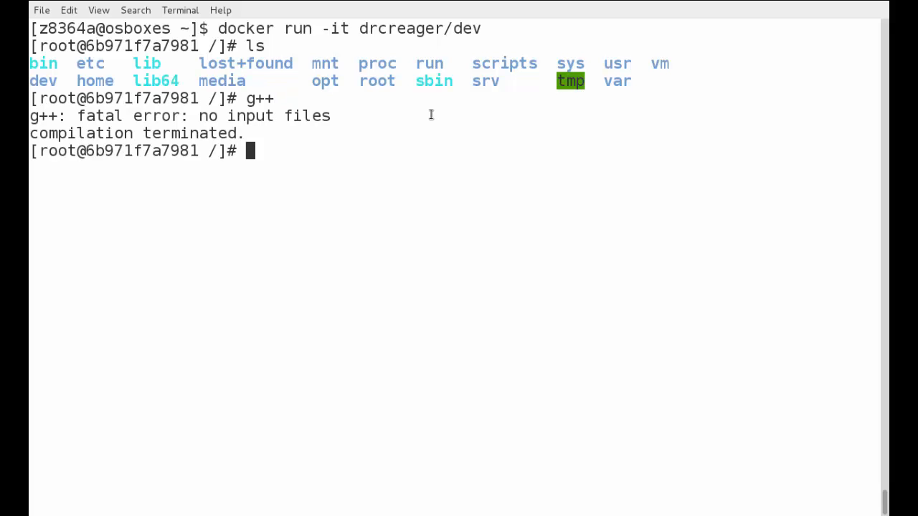
{"action": "key", "text": "Return"}
{"action": "type", "text": "make"}
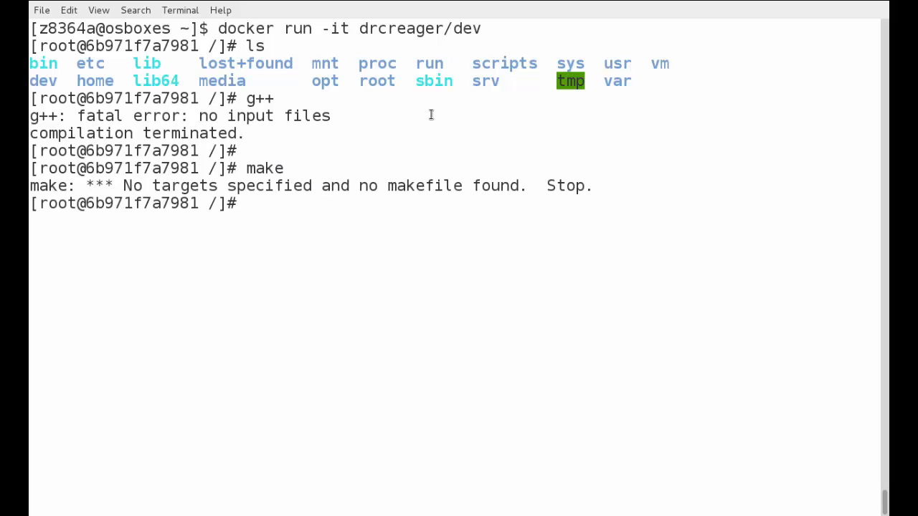
{"action": "type", "text": "j"}
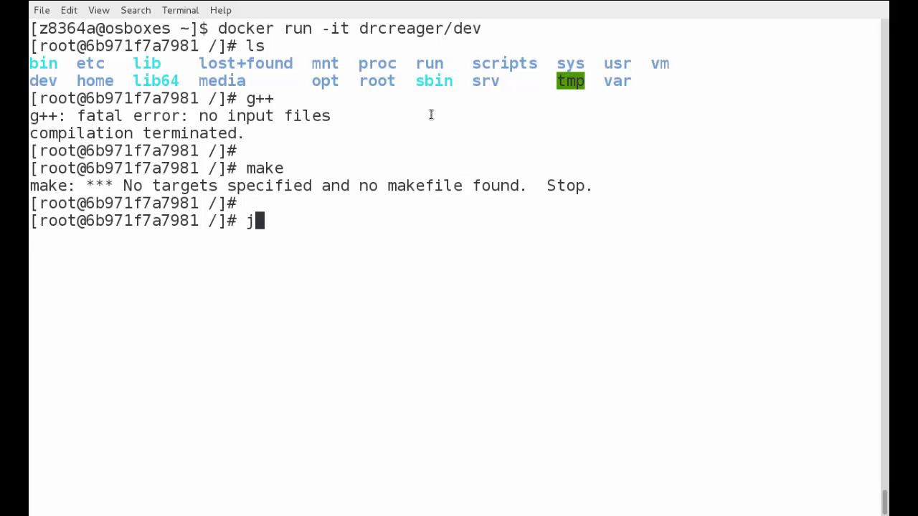
{"action": "type", "text": "ava -"}
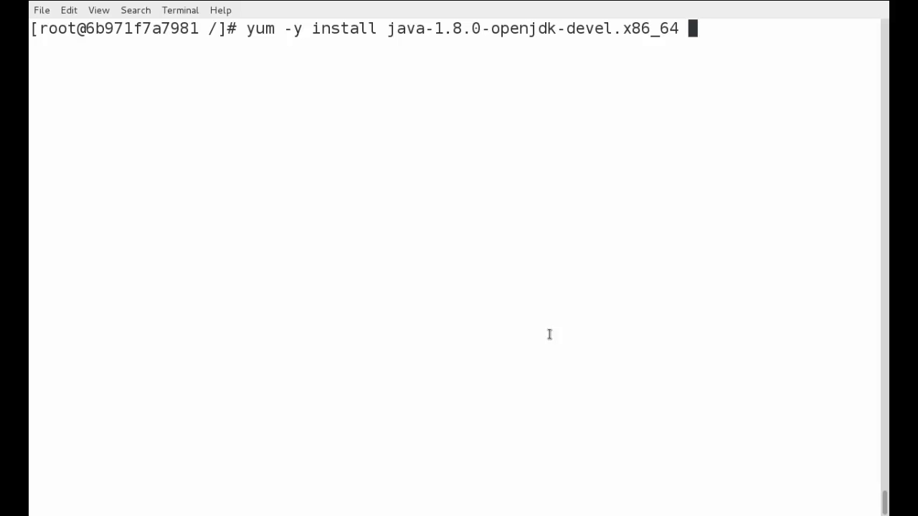
Install java-1.8.0-openjdk-devel.x86_64 with yum -y and review output until Complete!
{"action": "key", "text": "Return"}
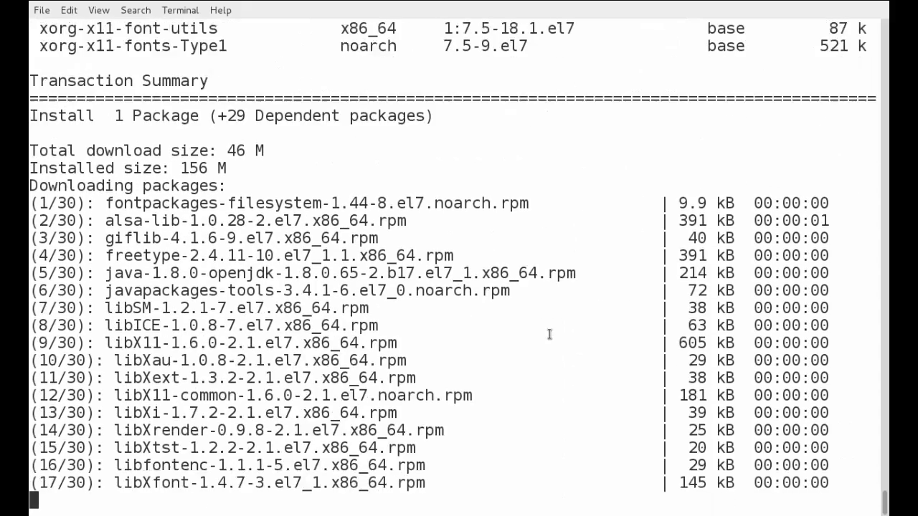
{"action": "scroll", "scroll_direction": "down", "scroll_amount": 3}
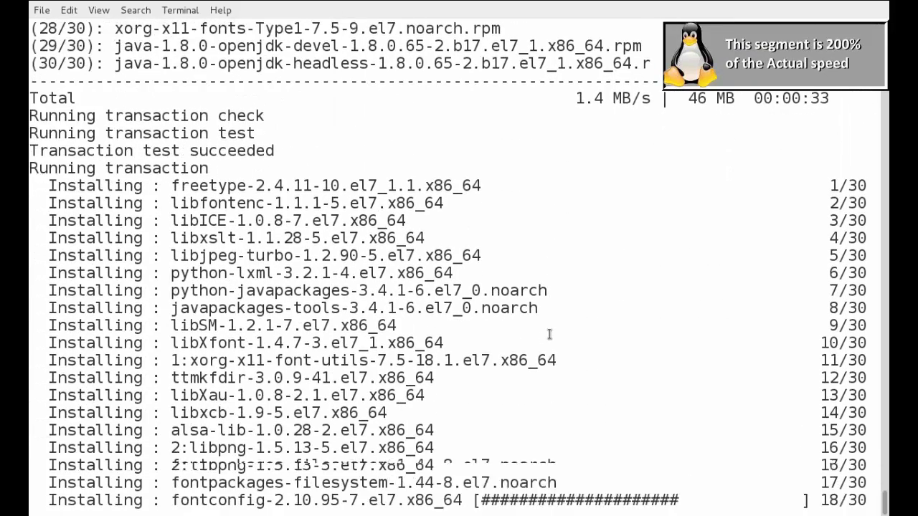
{"action": "scroll", "scroll_direction": "up", "scroll_amount": 3}
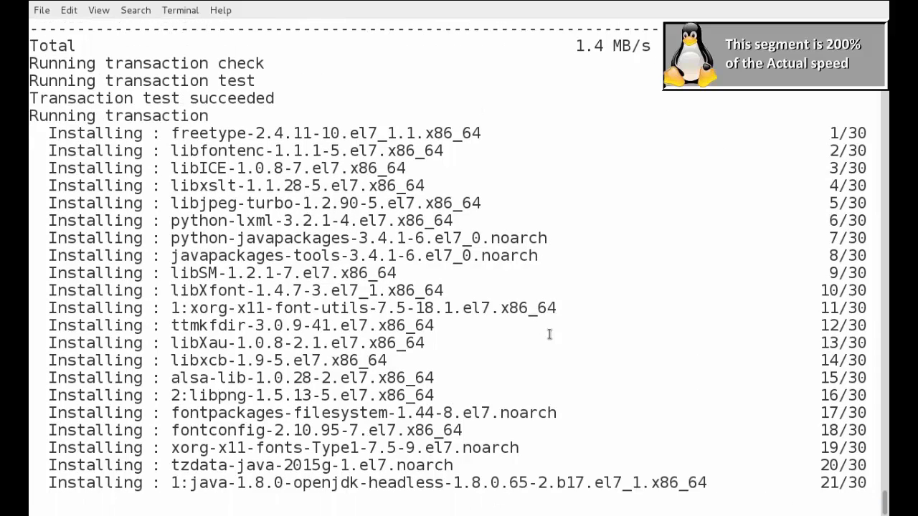
{"action": "scroll", "scroll_direction": "down", "scroll_amount": 3}
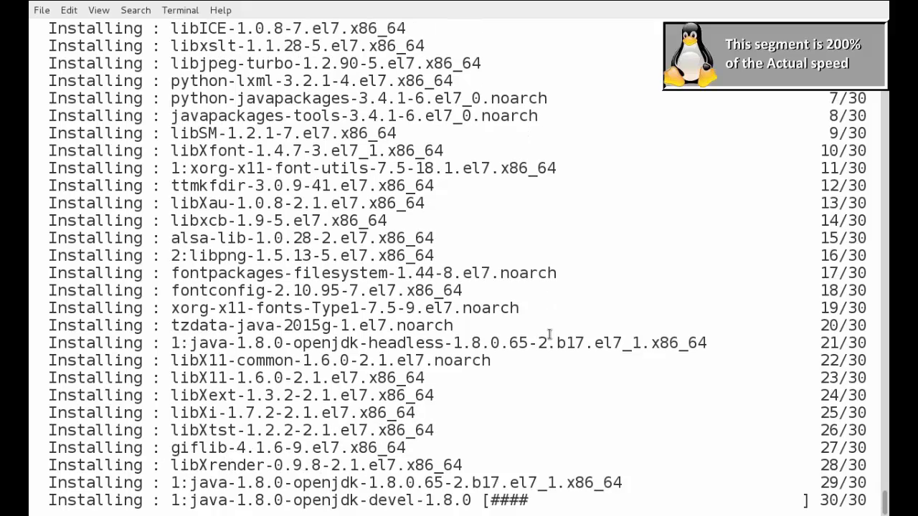
{"action": "scroll", "scroll_direction": "down", "scroll_amount": 3}
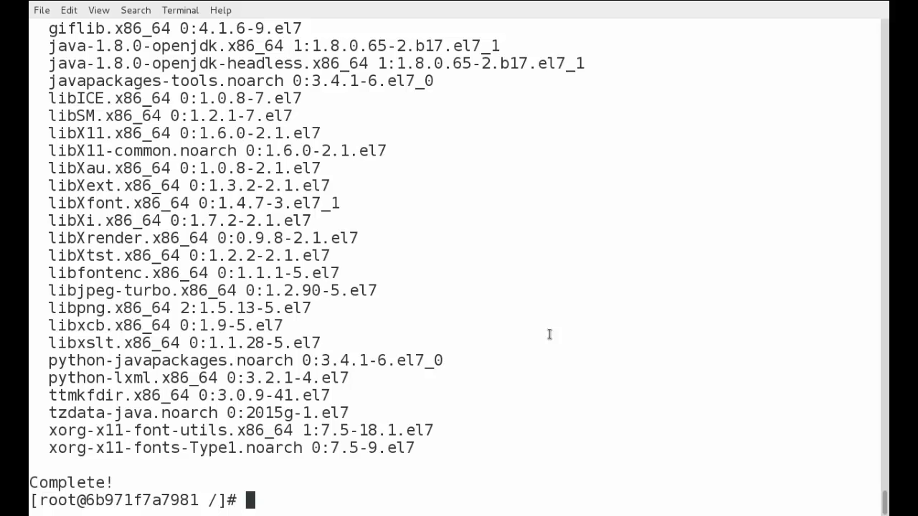
{"action": "type", "text": "g"}
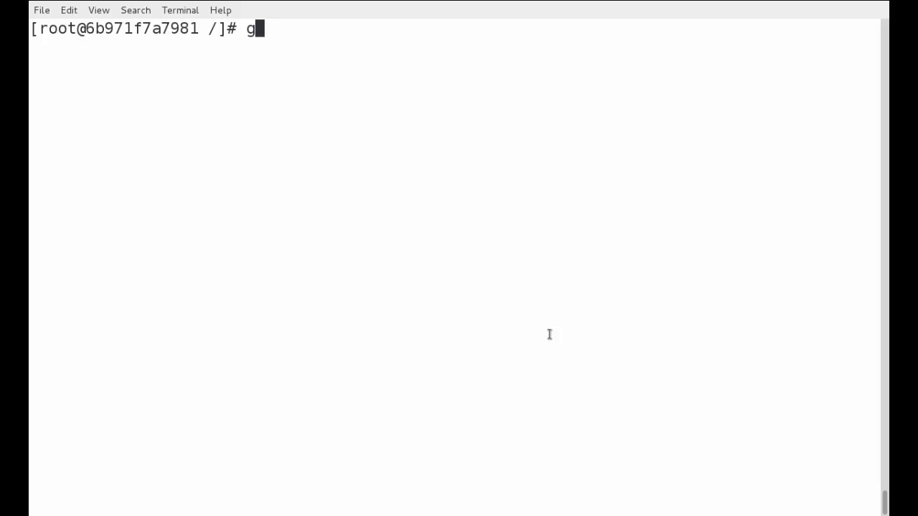
Rerun the g++ and make checks, then confirm java -version reports OpenJDK 1.8.0_65.
{"action": "key", "text": "Return"}
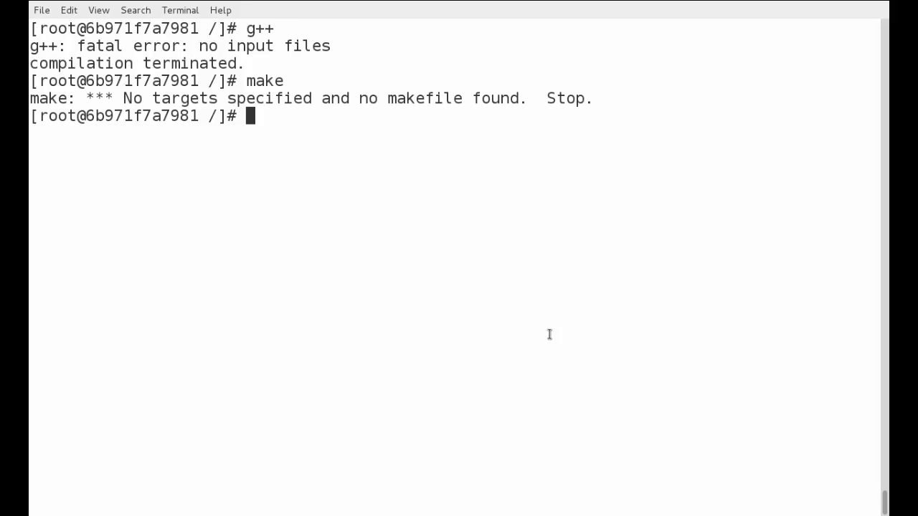
{"action": "type", "text": "java"}
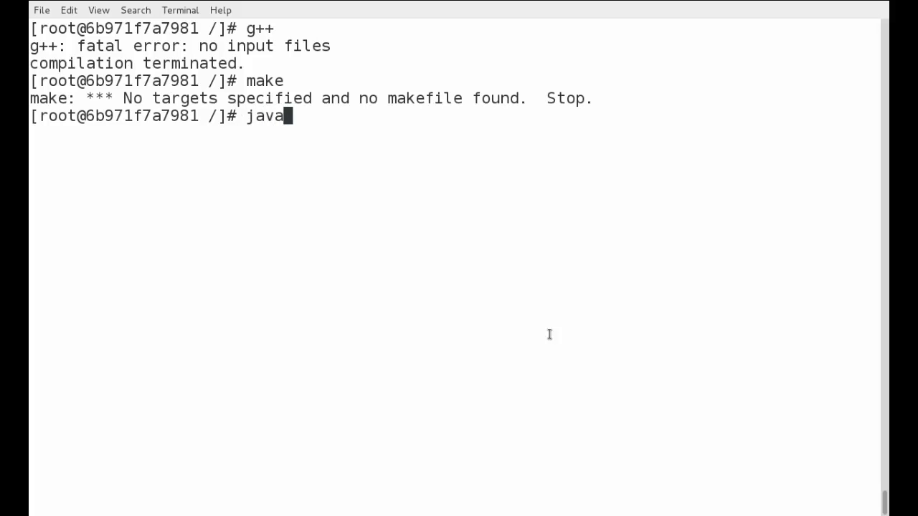
{"action": "type", "text": "-versio"}
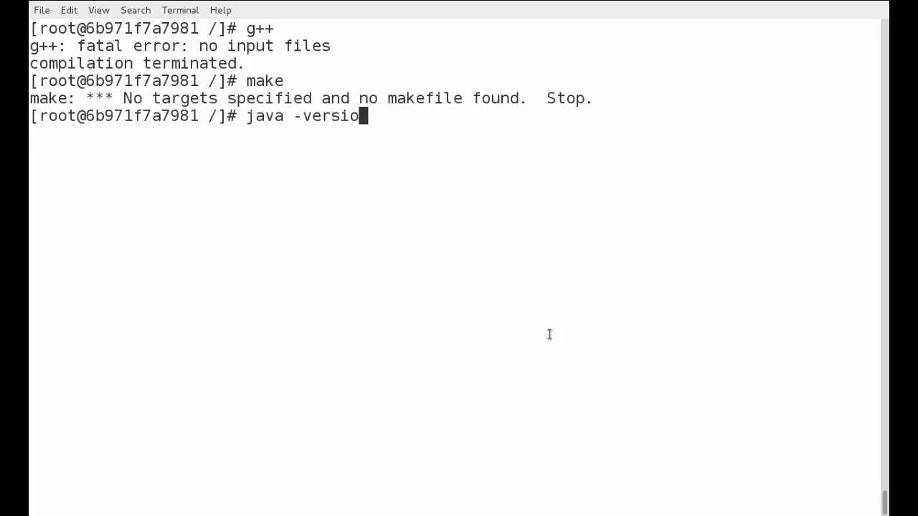
{"action": "key", "text": "Return"}
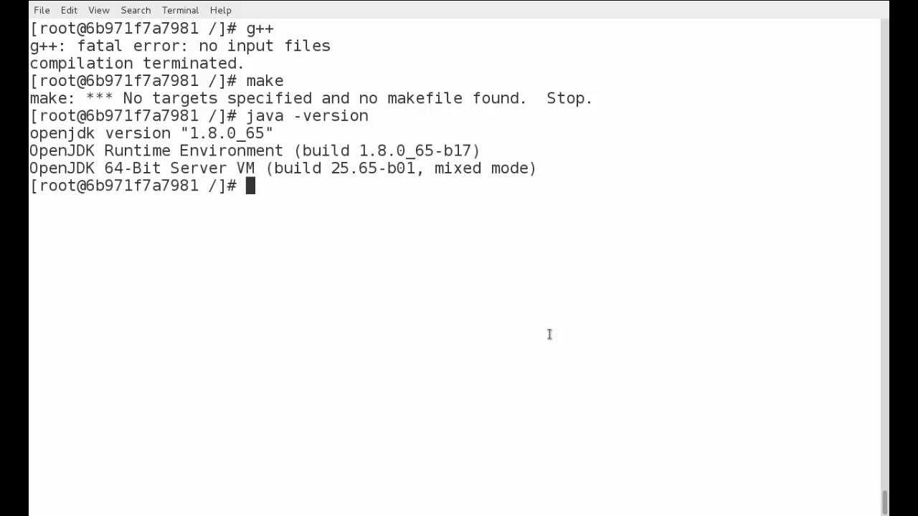